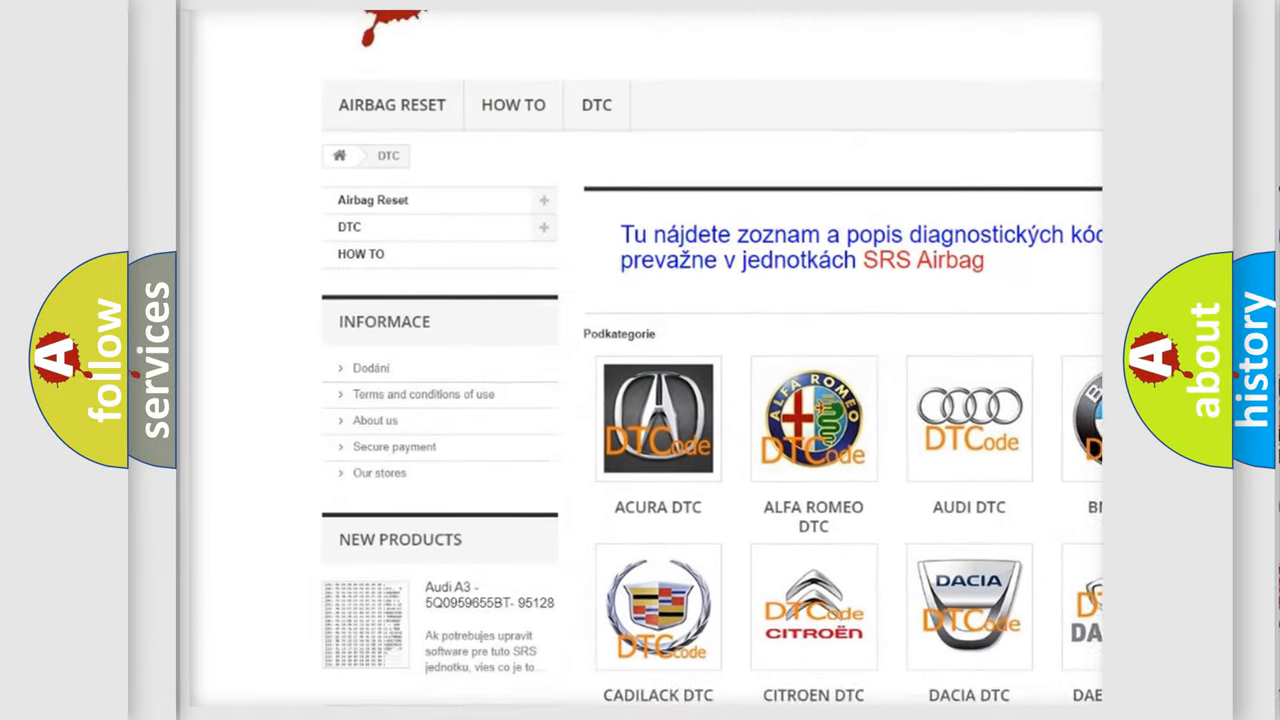
pyautogui.scroll(-3)
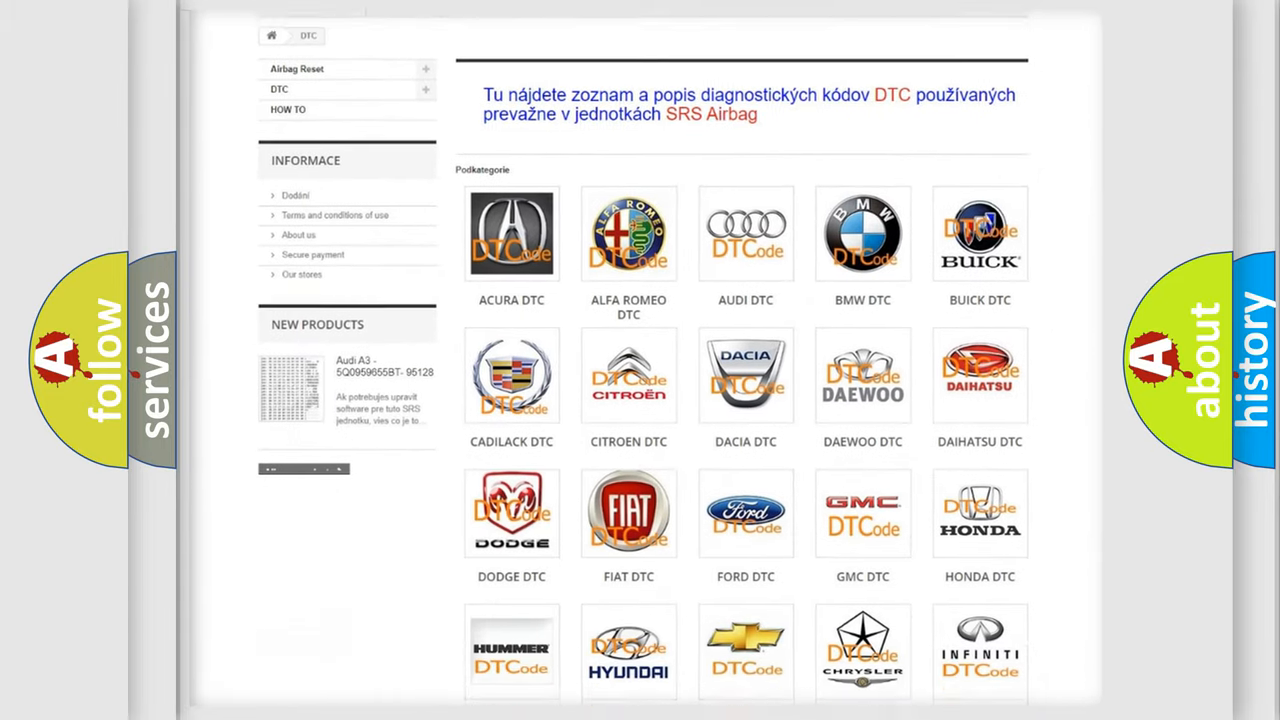
pyautogui.scroll(-3)
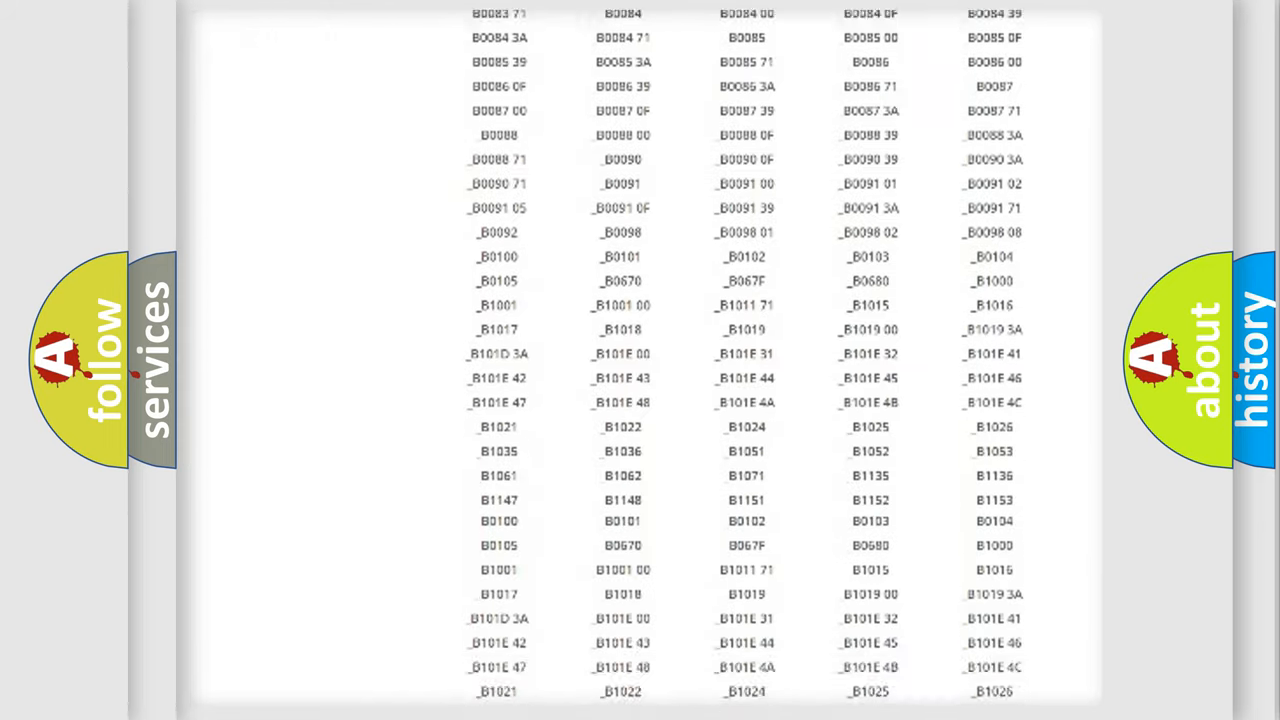
pyautogui.scroll(-3)
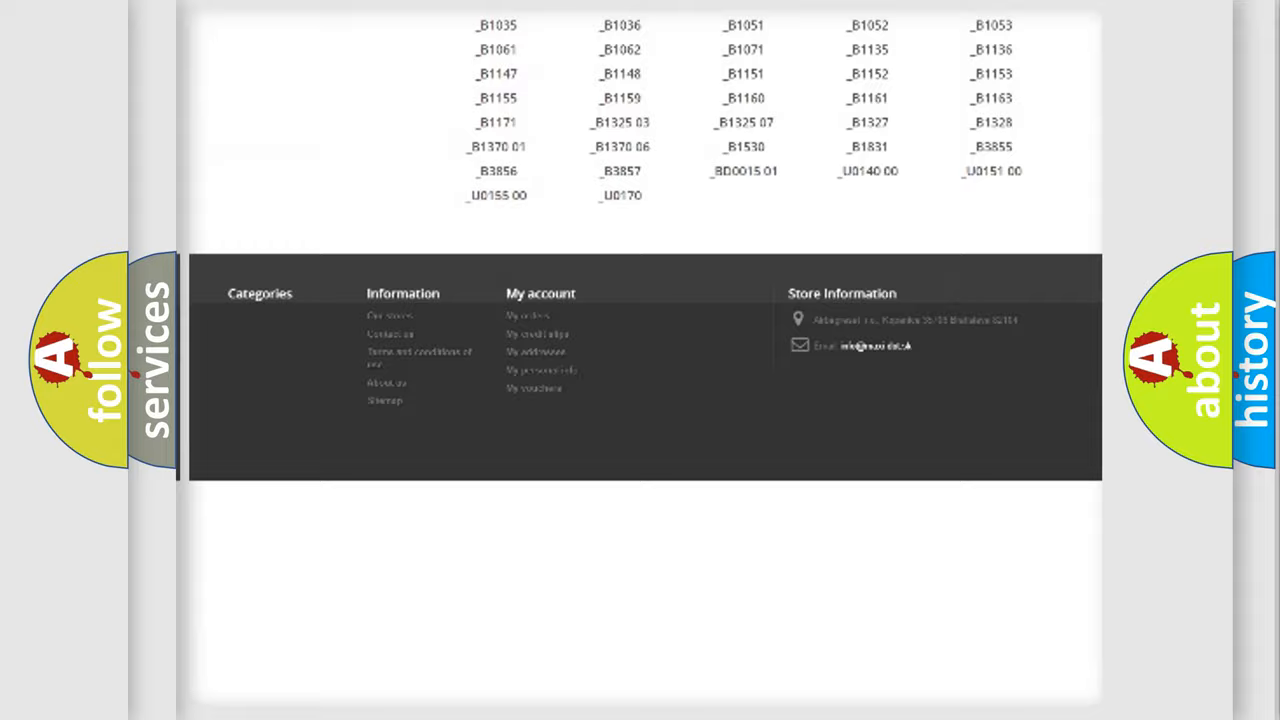
pyautogui.scroll(3)
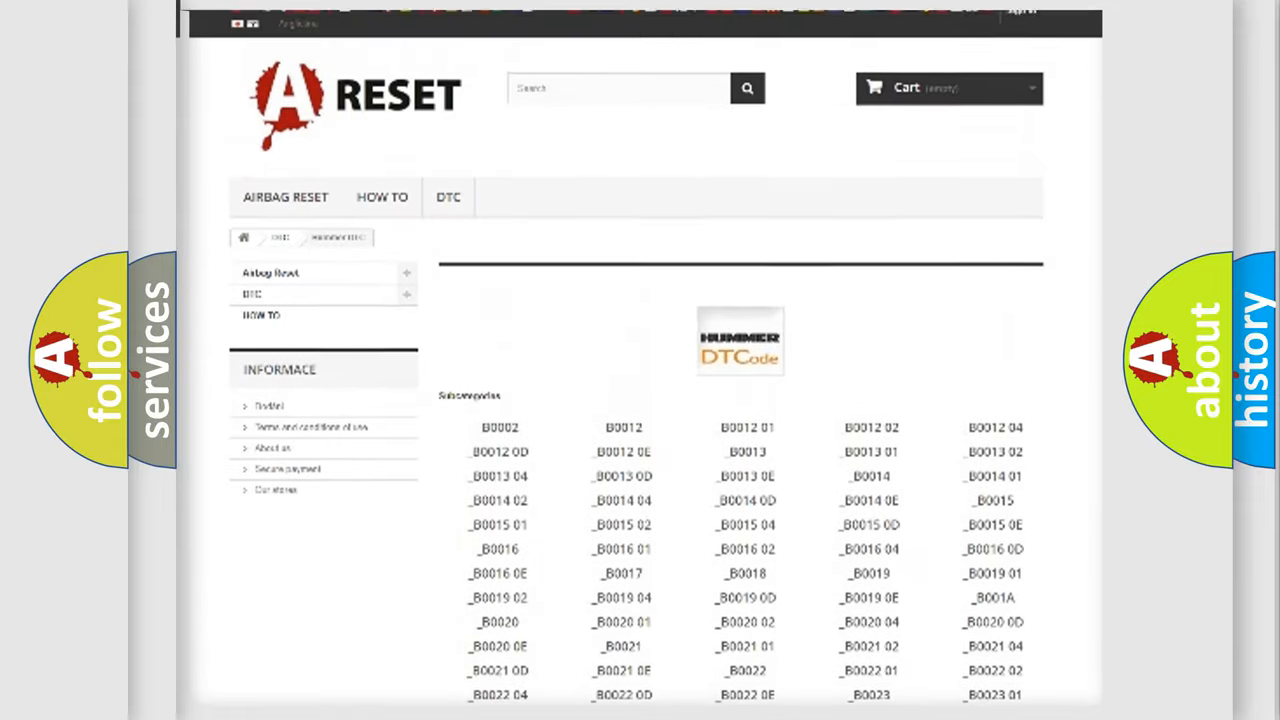
pyautogui.scroll(3)
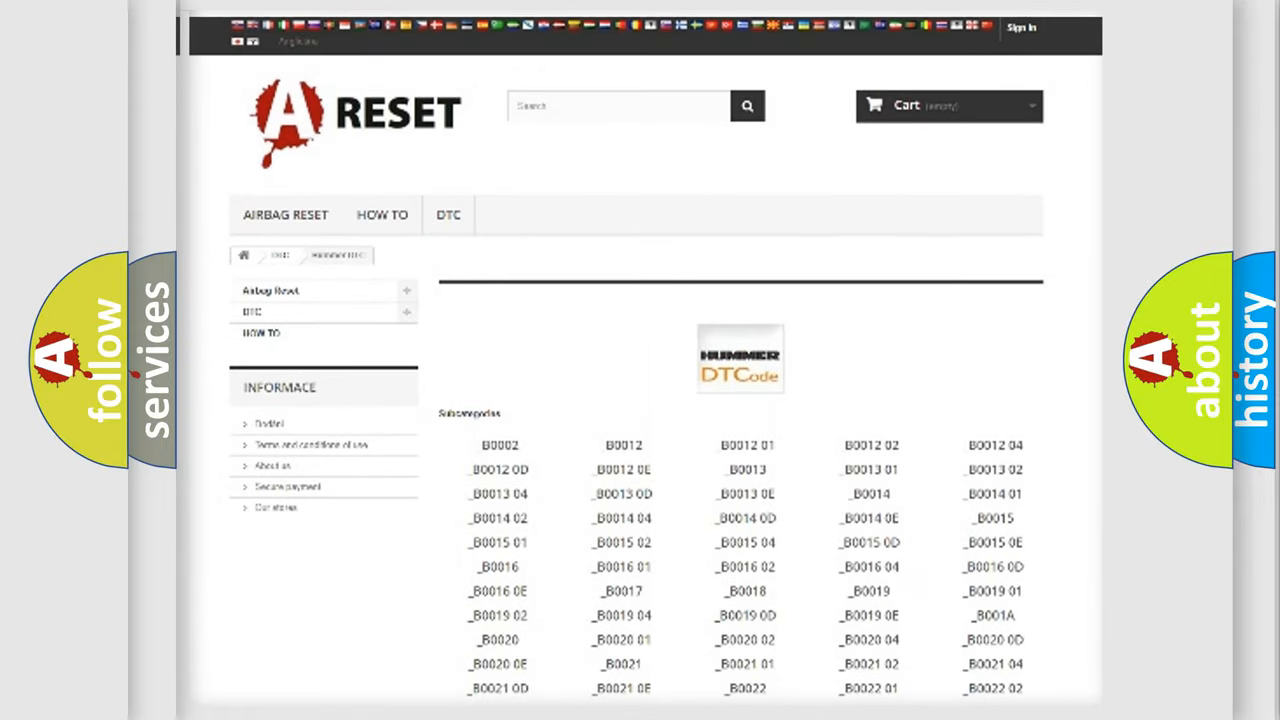